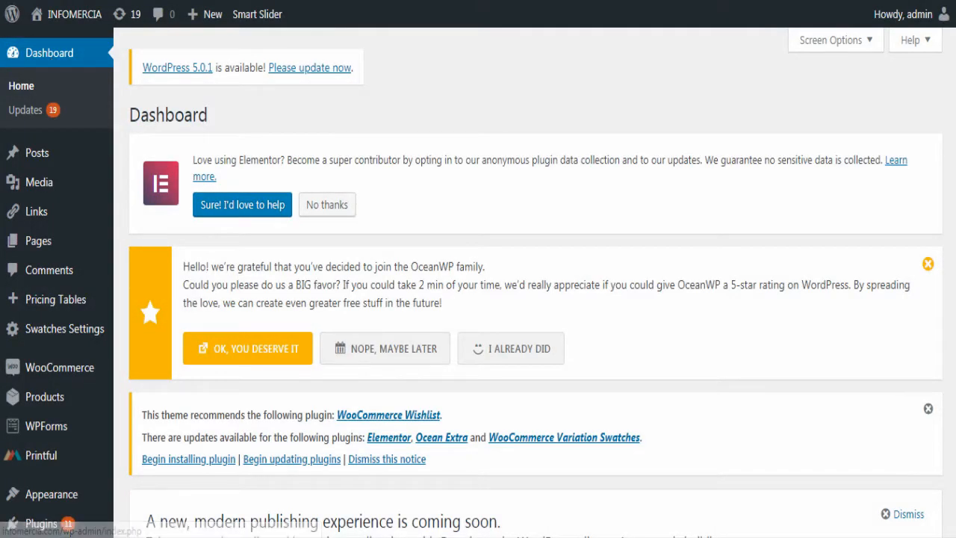
- Show All Users and select Jane's row in the three-account list
scroll("down", 3)
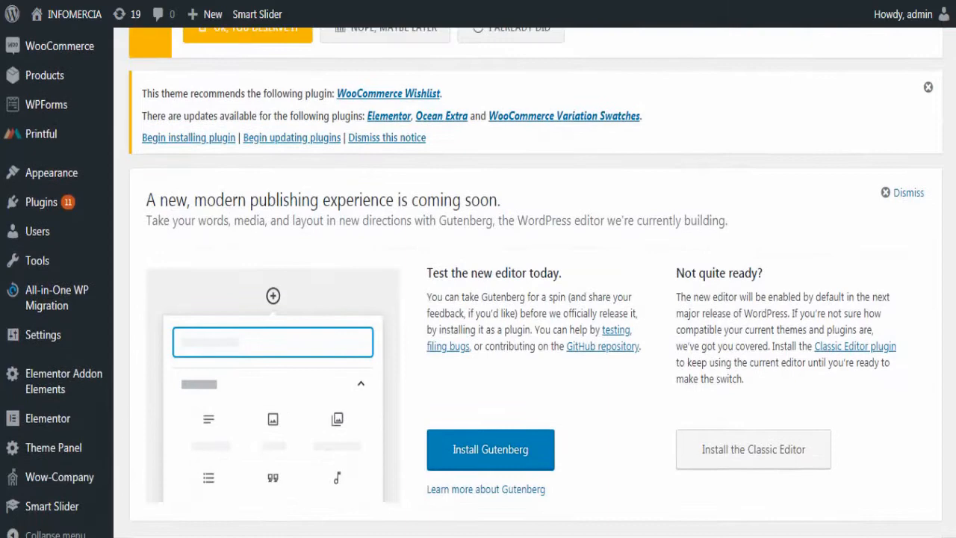
mouse_move(38, 216)
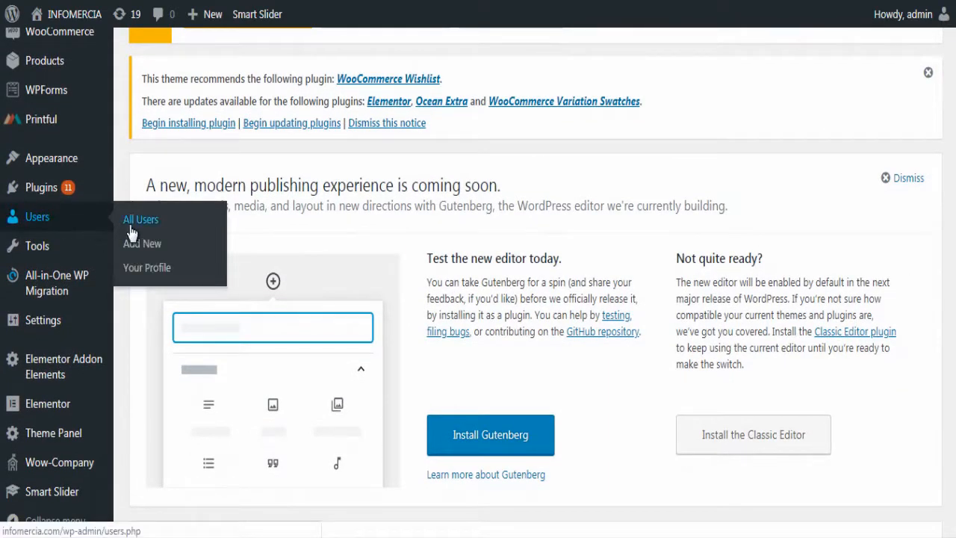
left_click(140, 218)
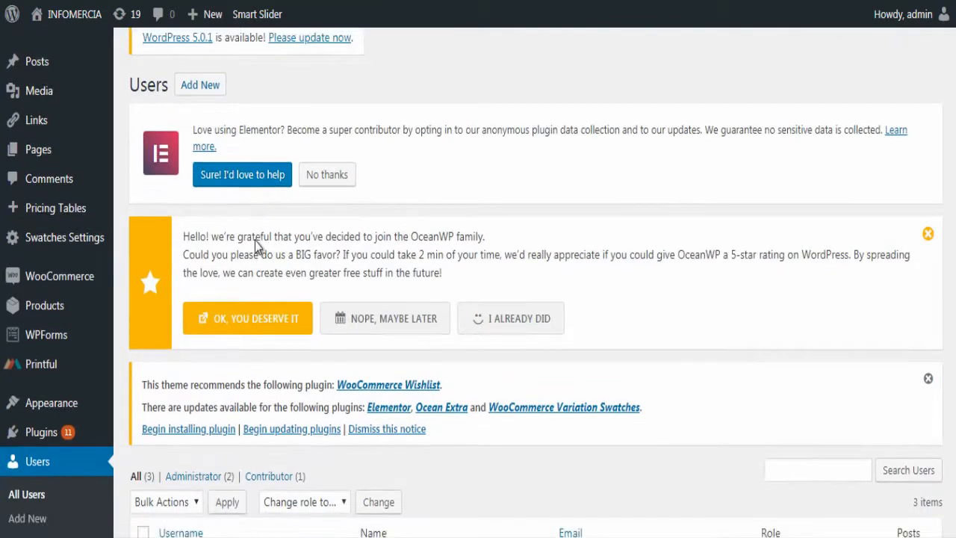
scroll("down", 3)
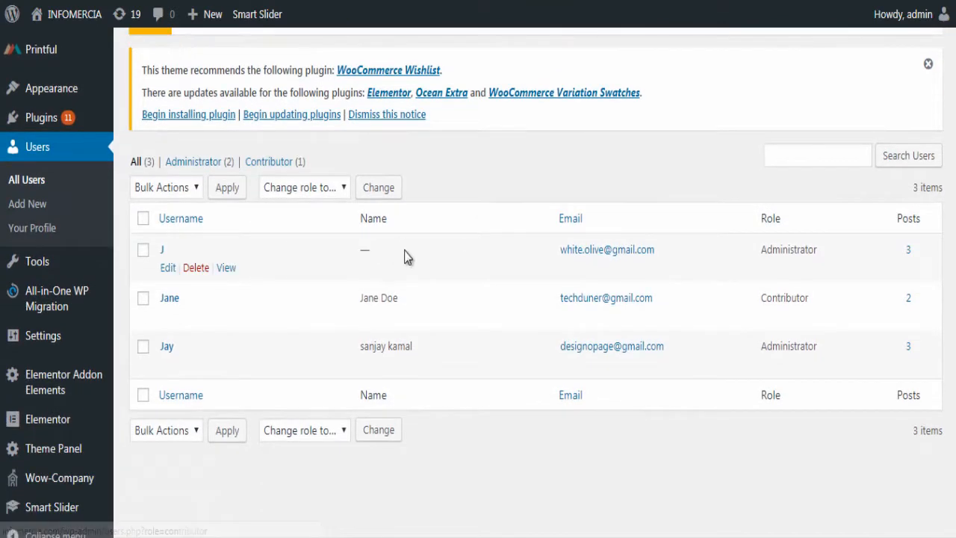
mouse_move(277, 314)
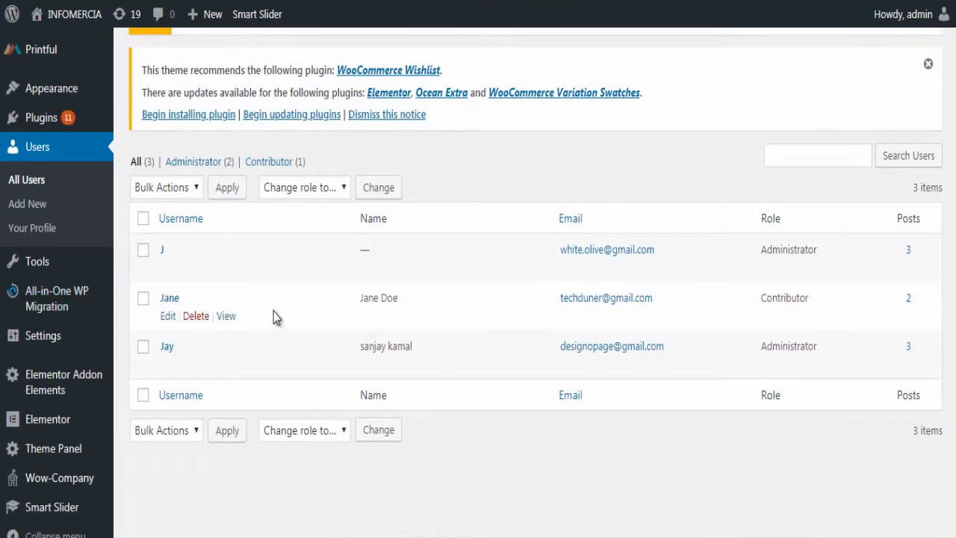
left_click(144, 298)
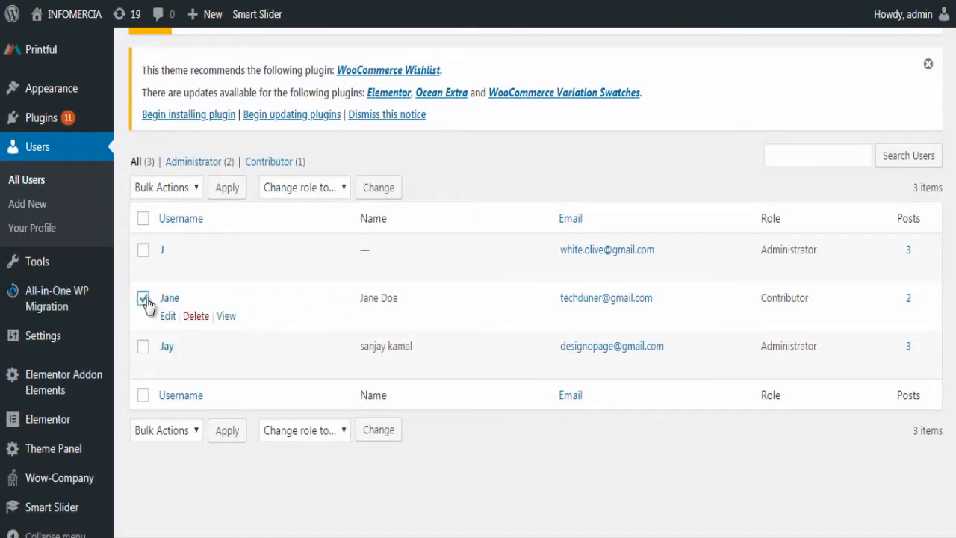
mouse_move(196, 315)
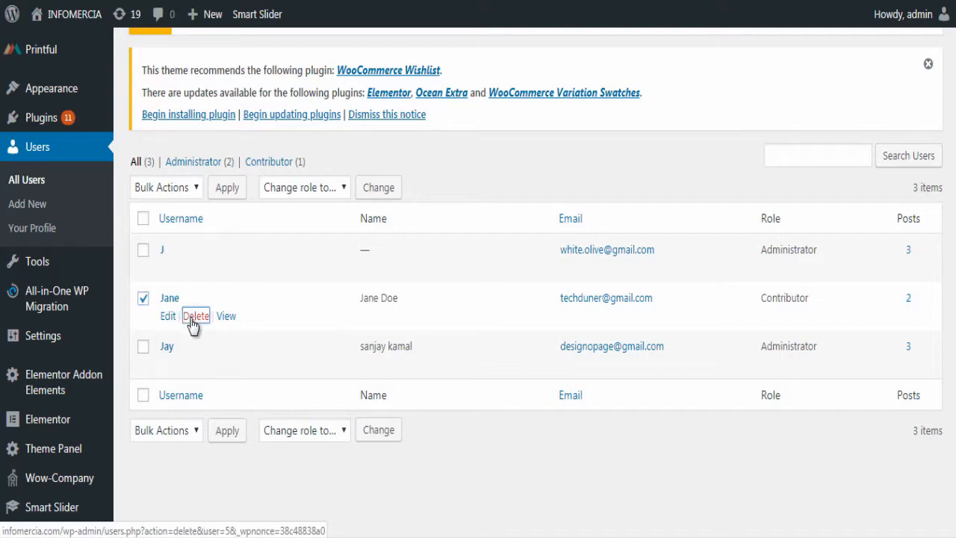
- Delete Jane with 'Attribute all content to: admin (Jay)' and confirm, leaving two users
left_click(195, 315)
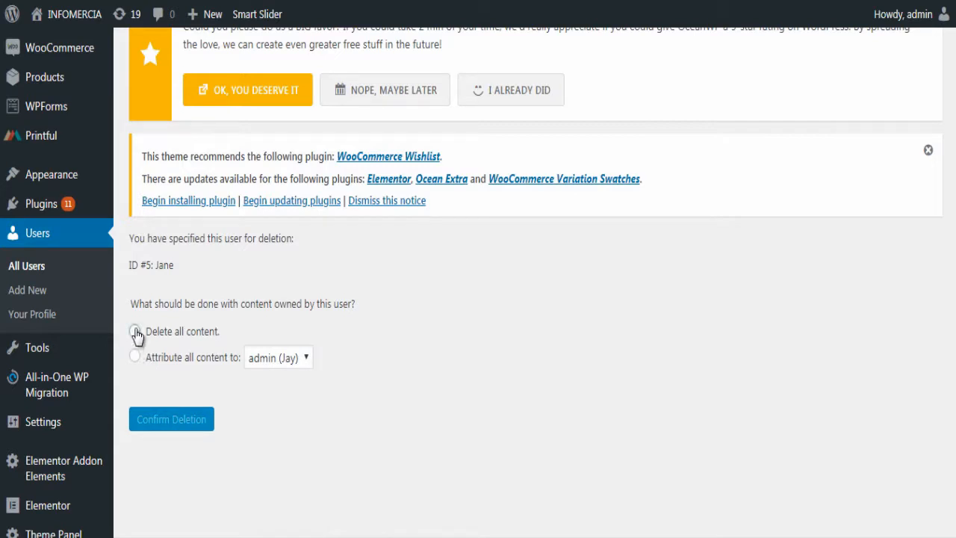
left_click(134, 332)
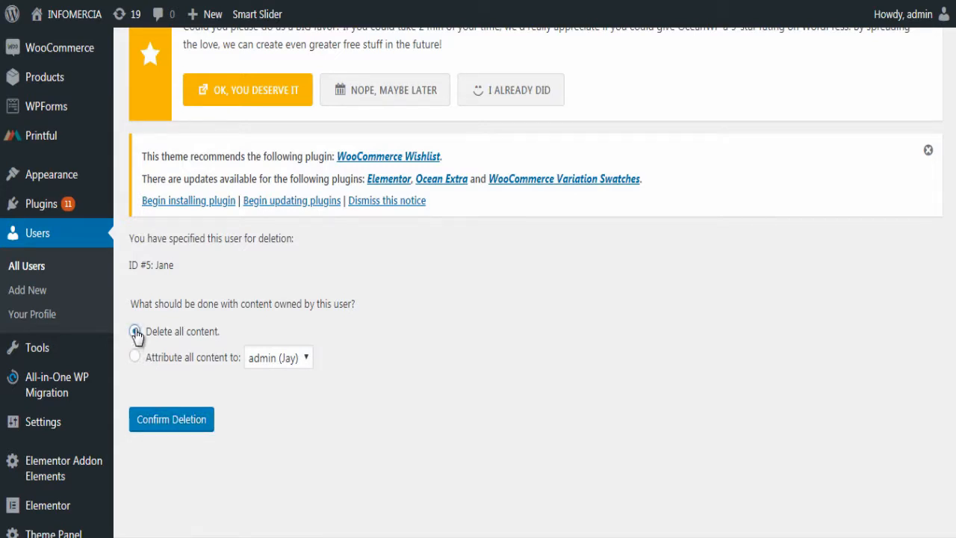
left_click(135, 332)
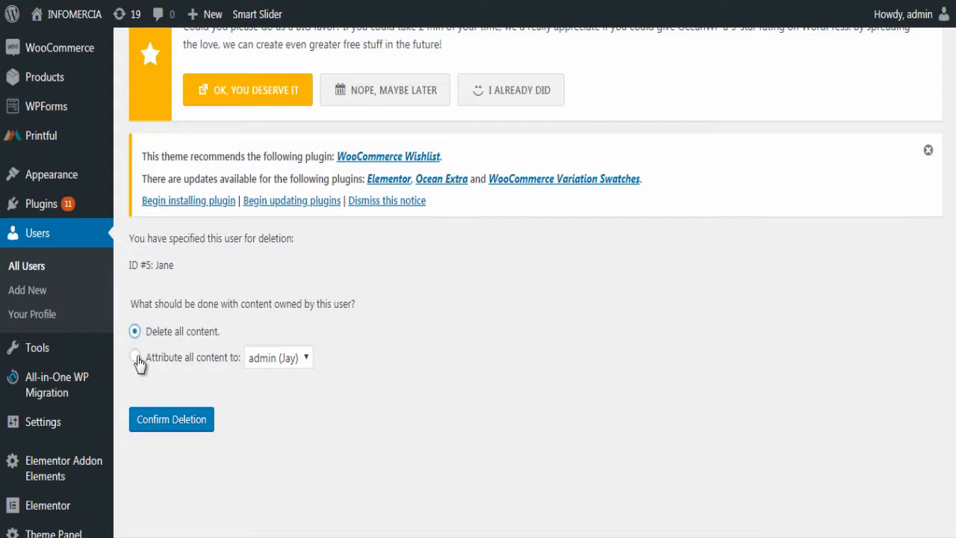
left_click(134, 356)
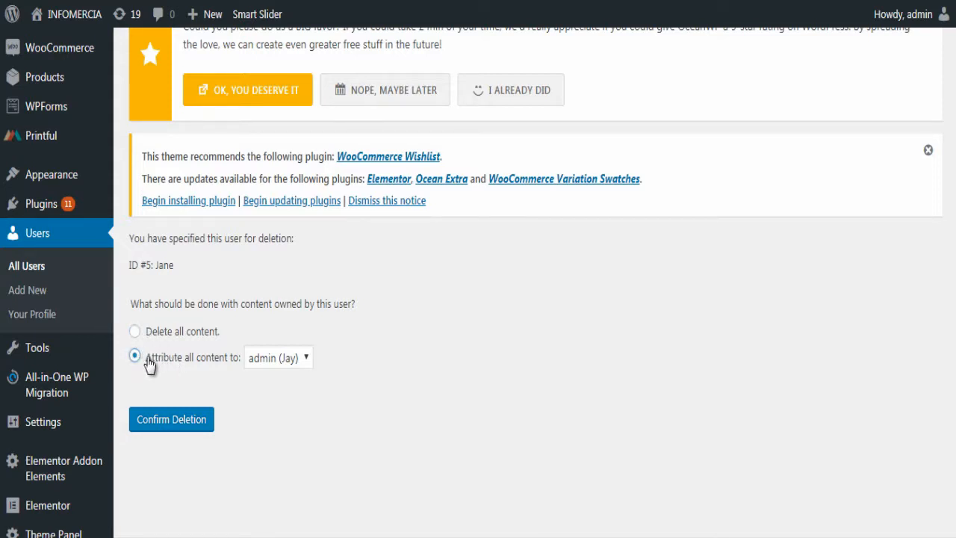
left_click(277, 358)
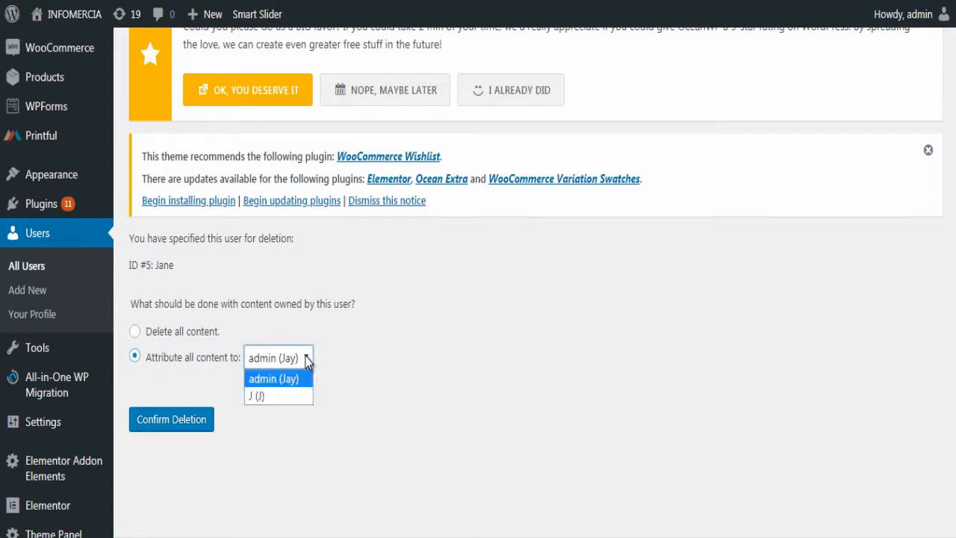
left_click(273, 379)
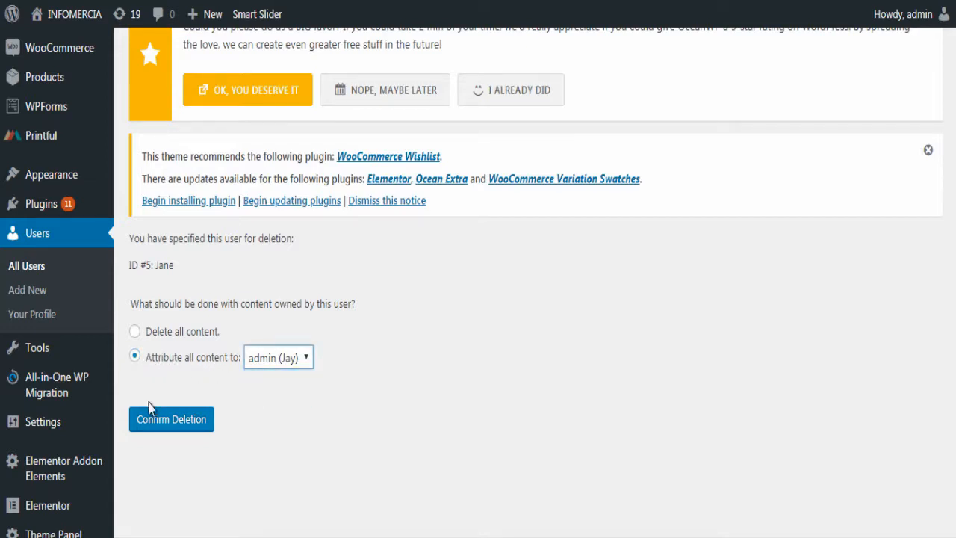
mouse_move(176, 426)
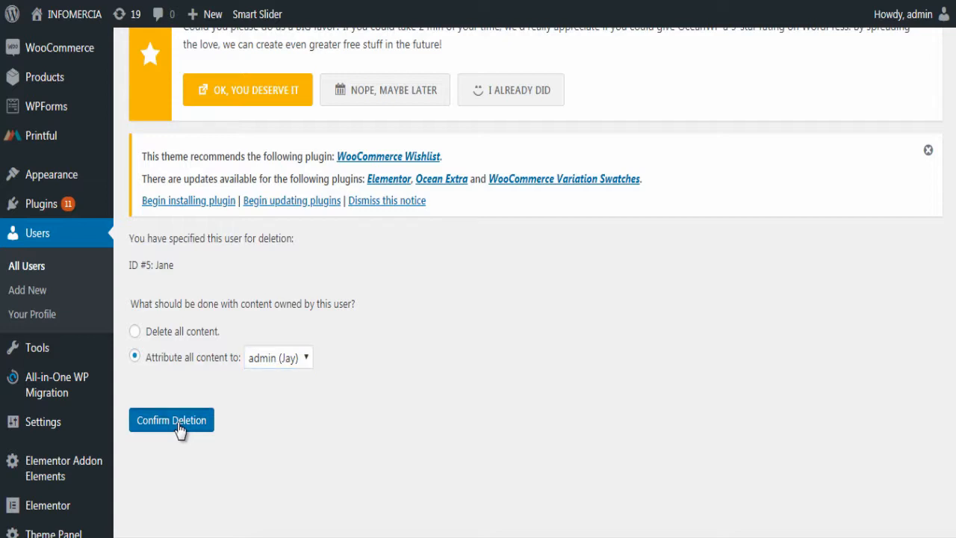
left_click(171, 420)
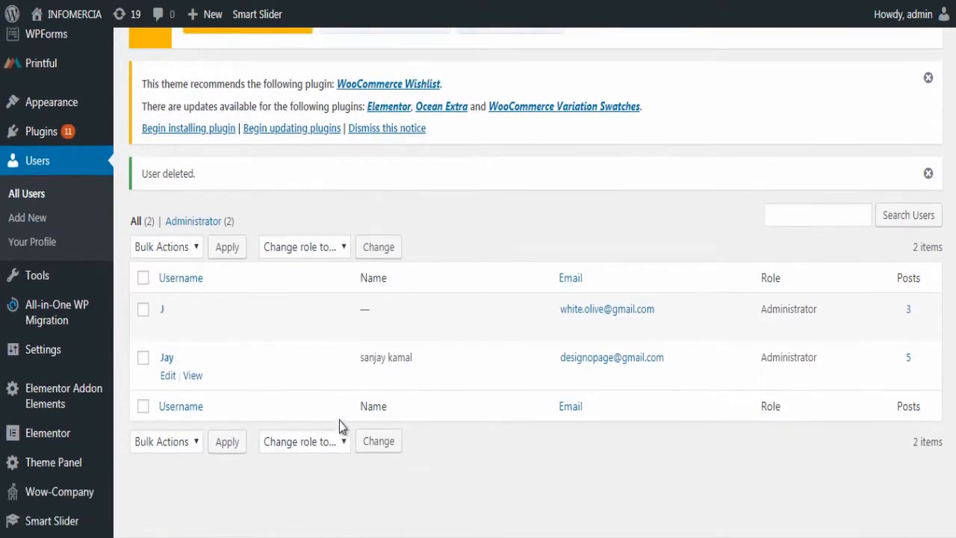